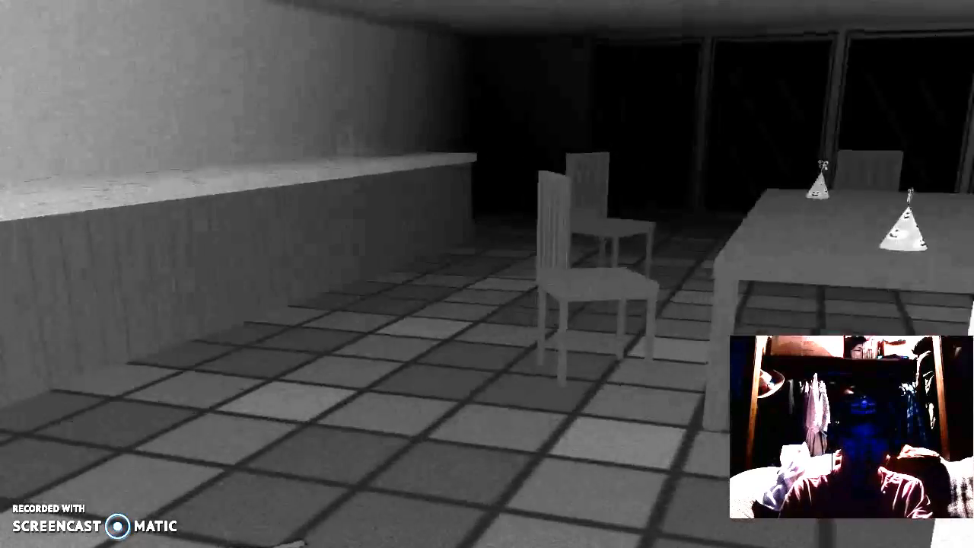
{"action": "mouse_move", "coordinate": [487, 274]}
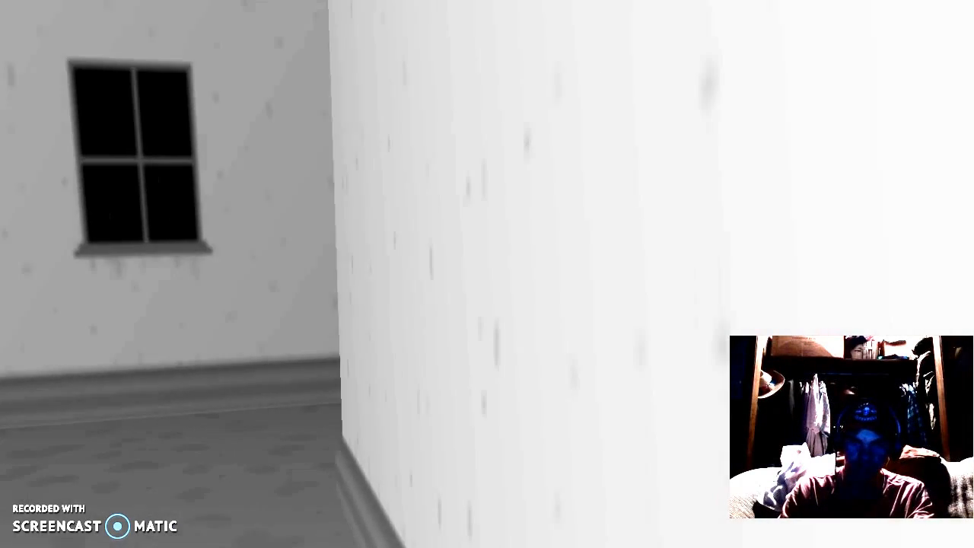
{"action": "mouse_move", "coordinate": [487, 274]}
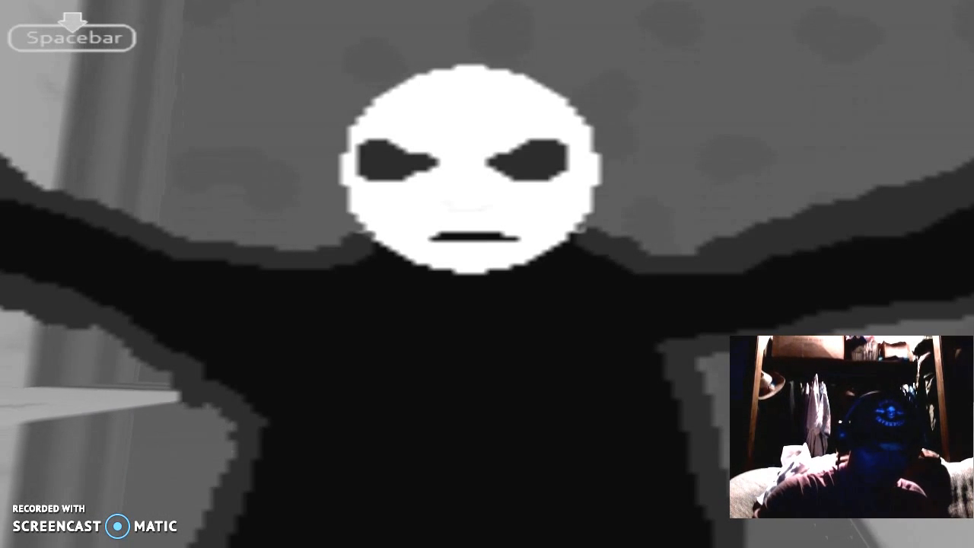
Step: Dismiss the game's ending screen and close the gamefiles folder, leaving the desktop showing
{"action": "key", "text": "space"}
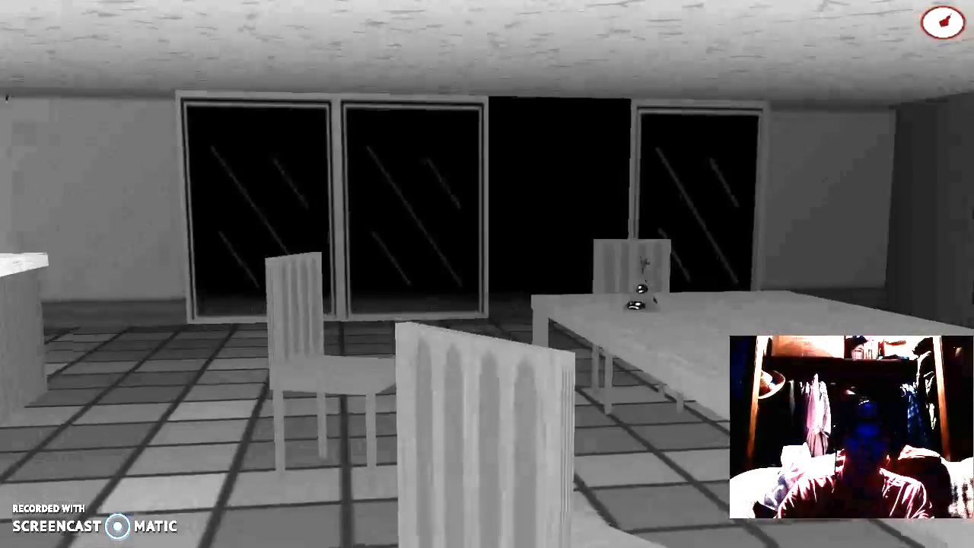
{"action": "mouse_move", "coordinate": [487, 273]}
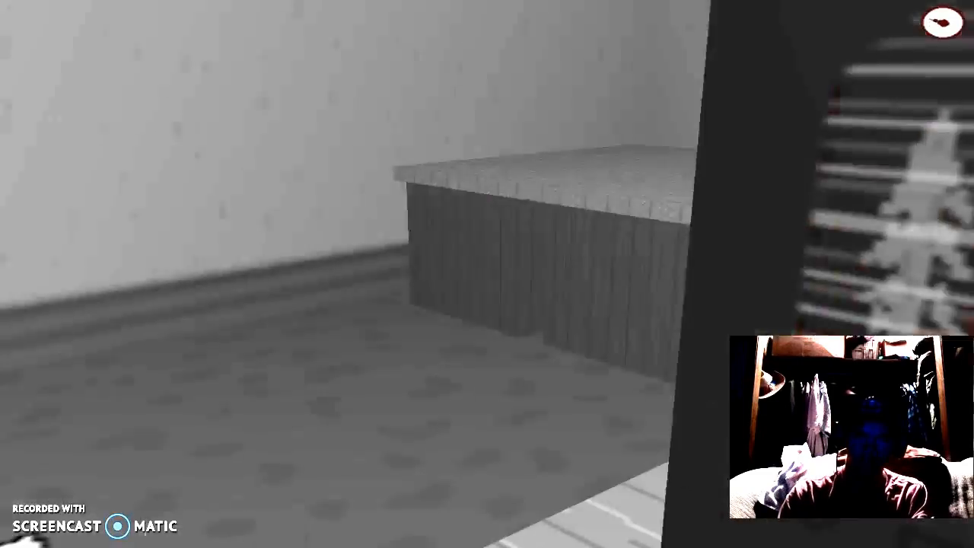
{"action": "mouse_move", "coordinate": [487, 274]}
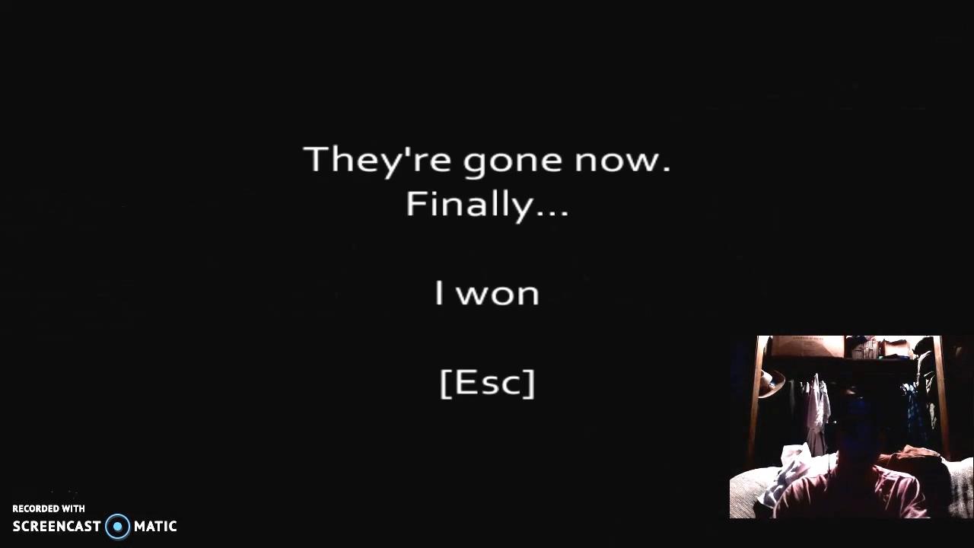
{"action": "key", "text": "Escape"}
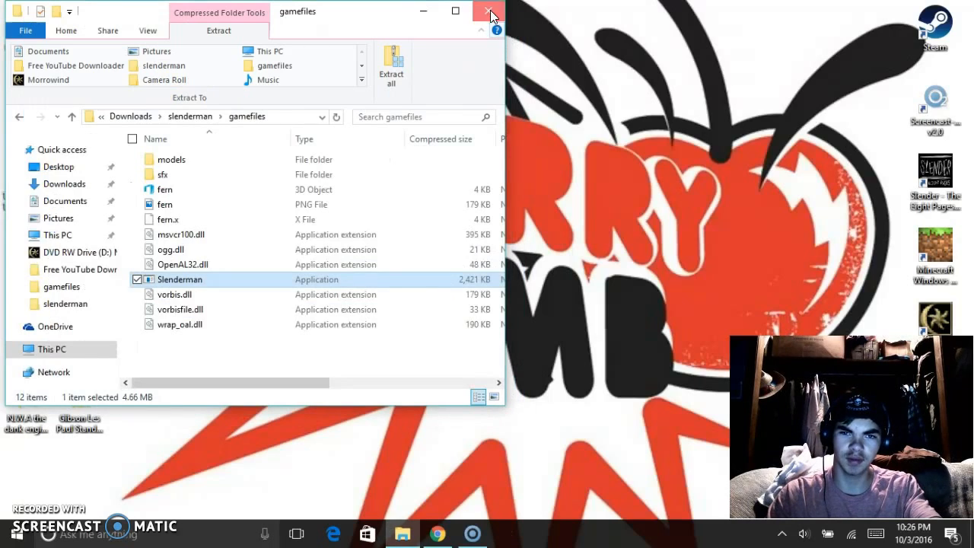
{"action": "left_click", "coordinate": [489, 12]}
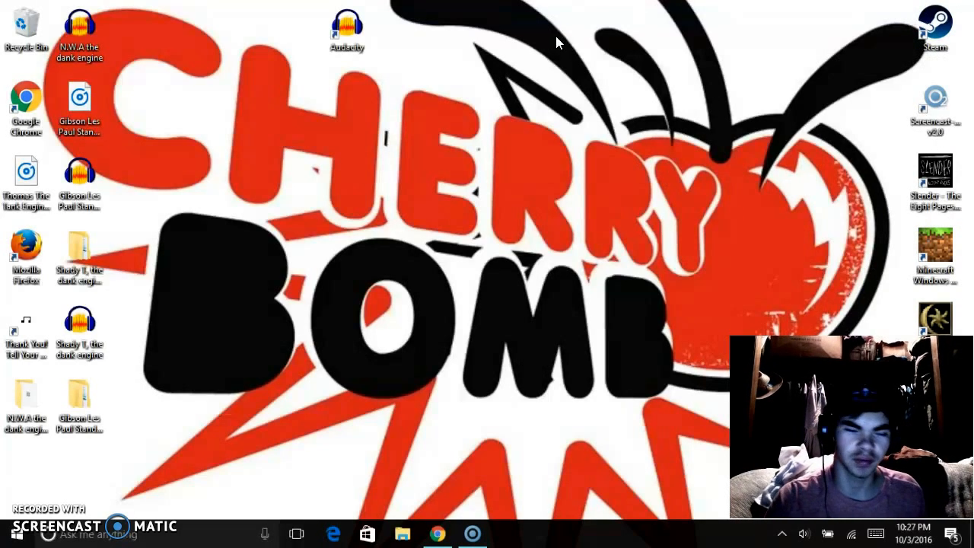
{"action": "mouse_move", "coordinate": [495, 105]}
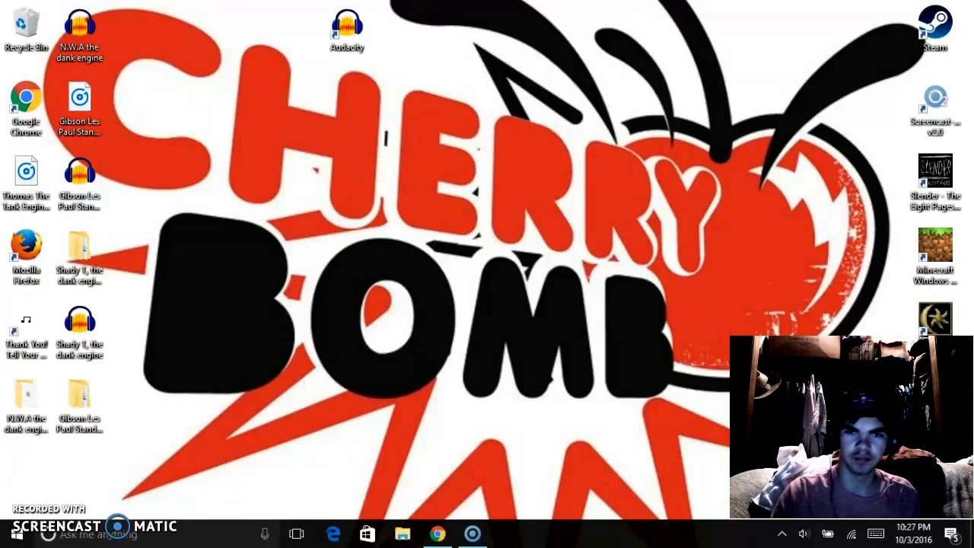
{"action": "mouse_move", "coordinate": [697, 180]}
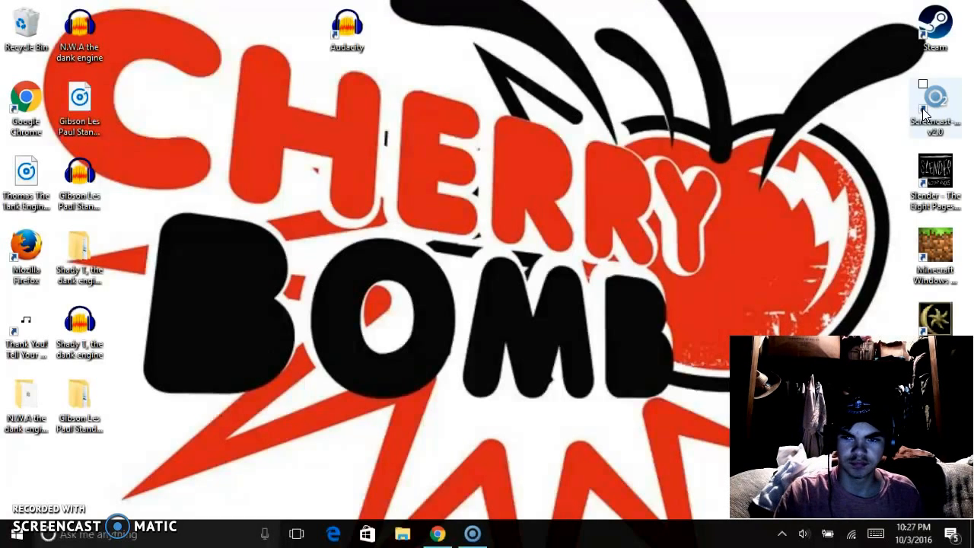
{"action": "mouse_move", "coordinate": [639, 121]}
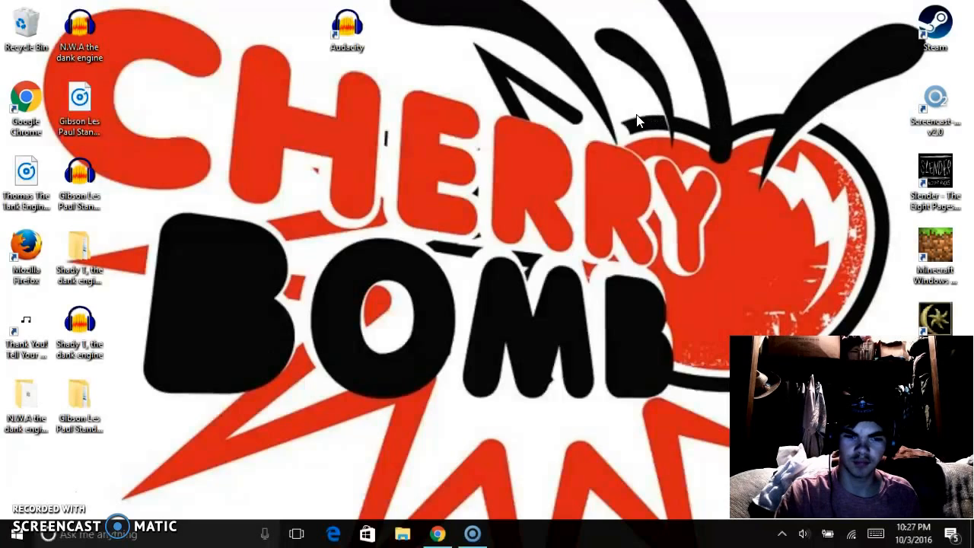